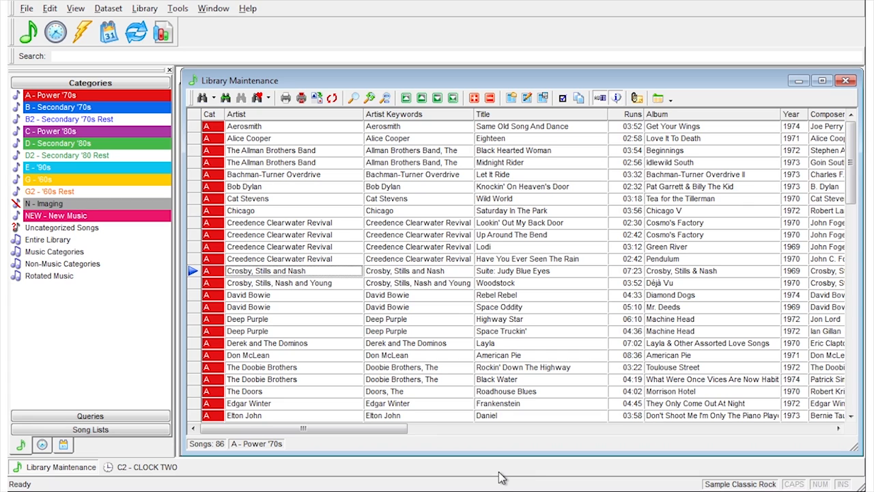
mouse_move(493, 240)
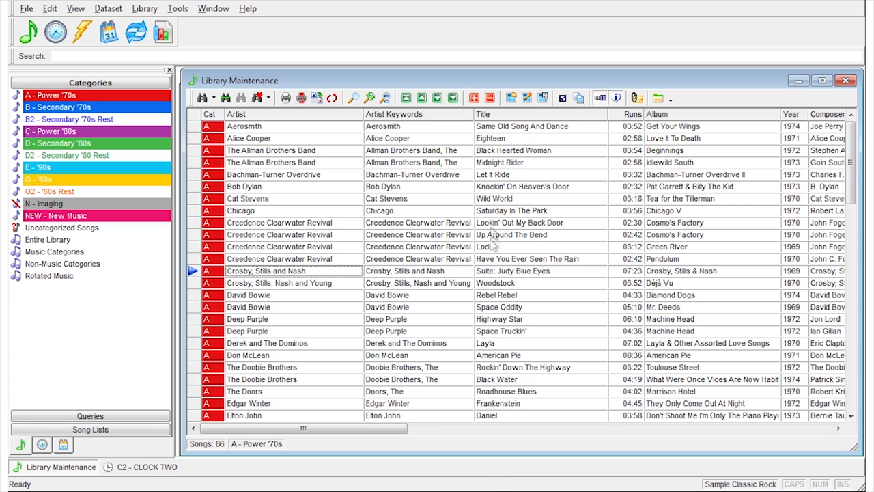
mouse_move(527, 97)
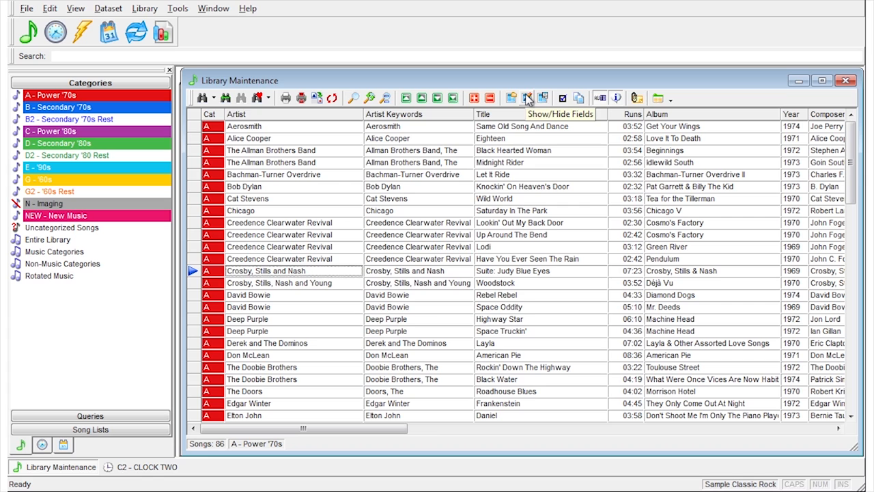
Set the song grid's font size to 12 in Edit Grid Layout and confirm
click(527, 98)
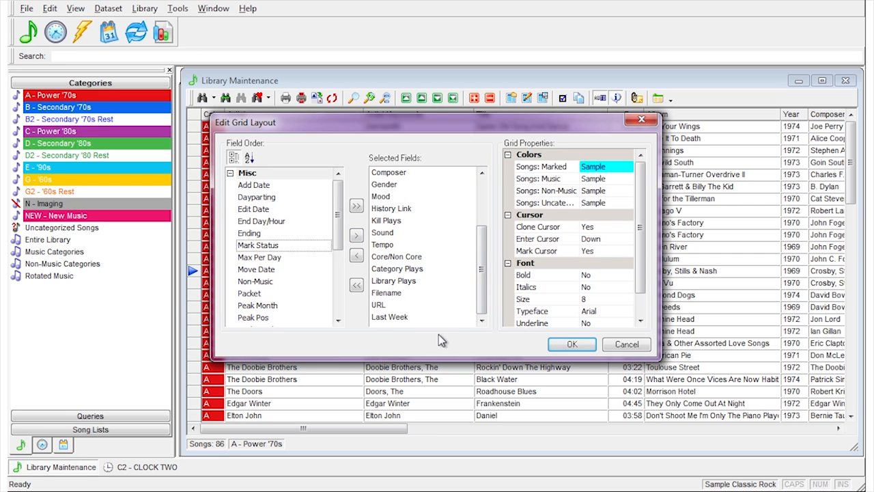
click(260, 257)
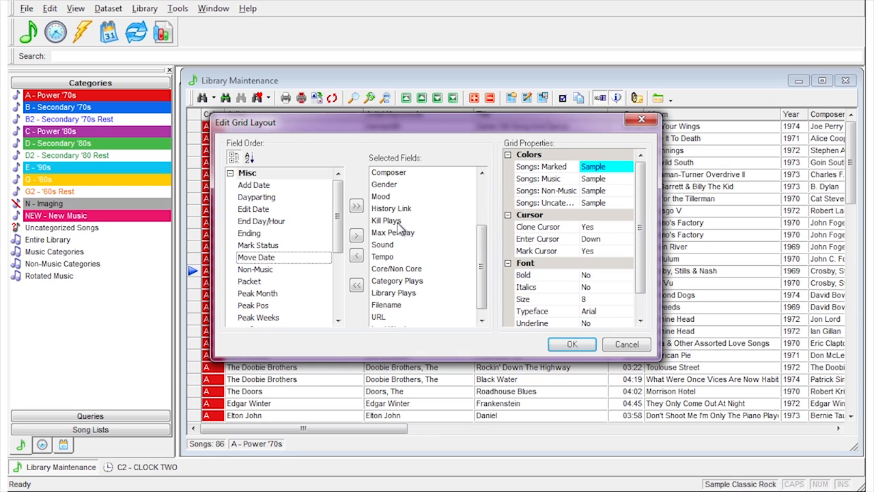
mouse_move(550, 191)
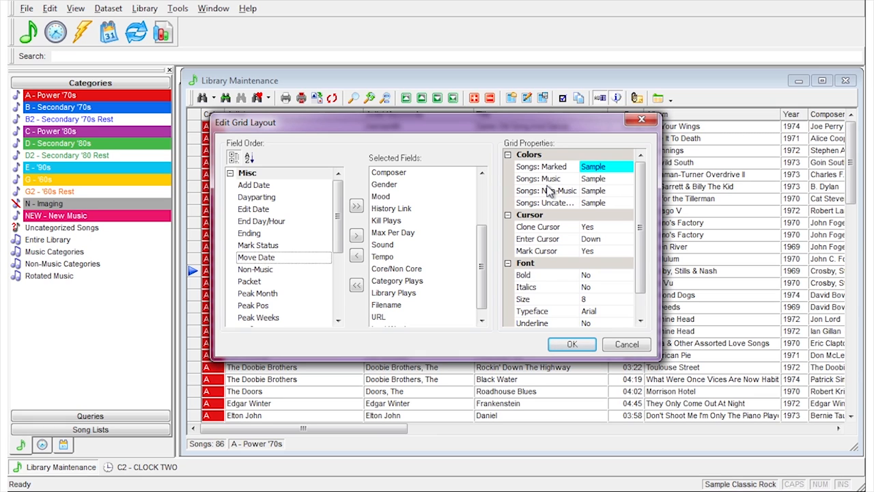
mouse_move(591, 304)
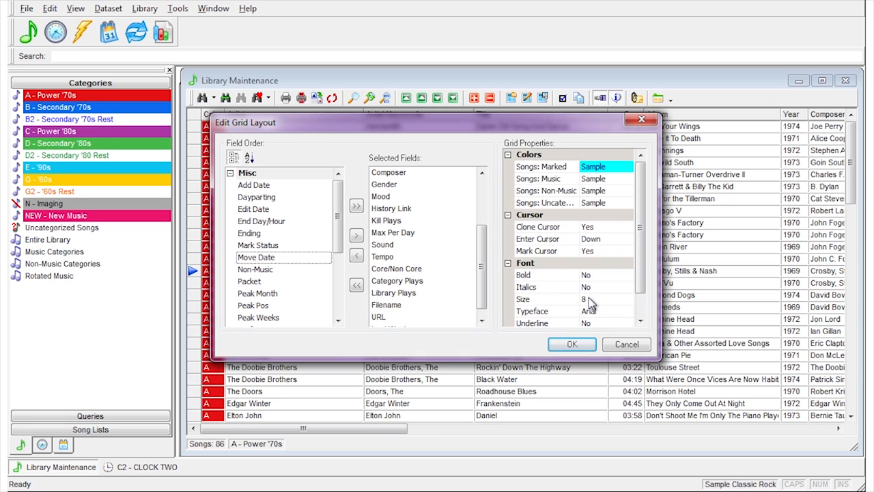
click(627, 299)
text(12)
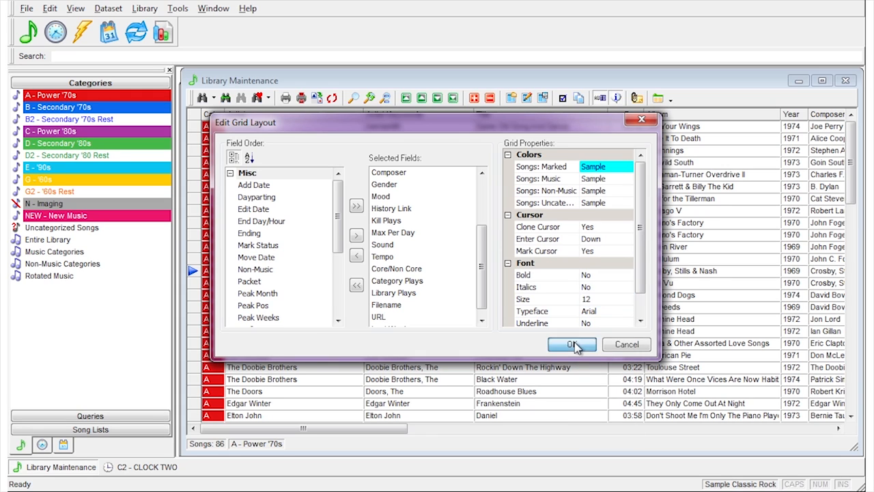
click(572, 344)
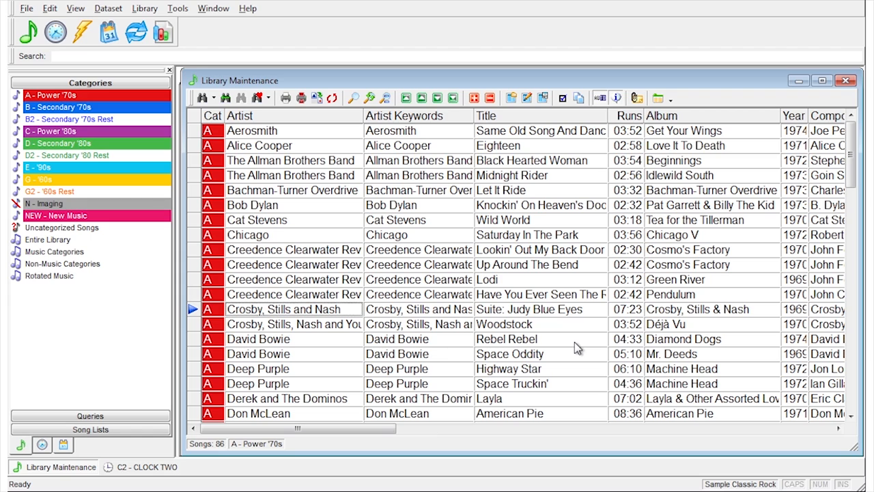
mouse_move(573, 344)
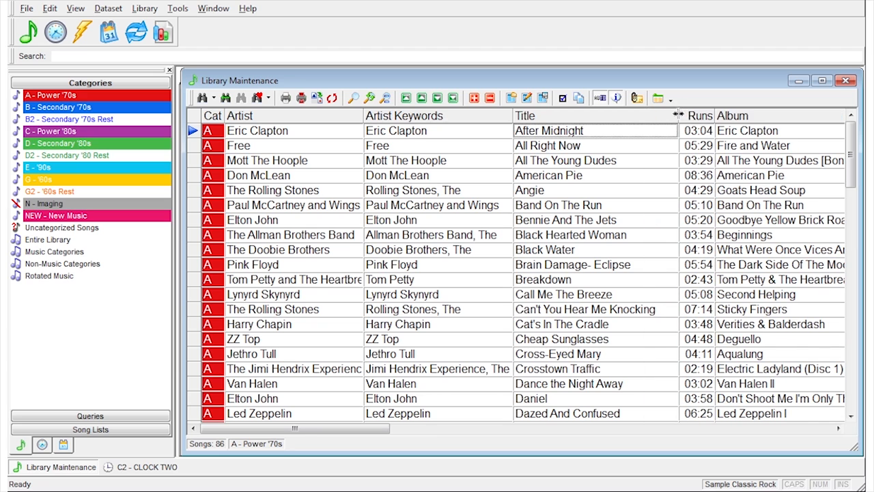
mouse_move(543, 98)
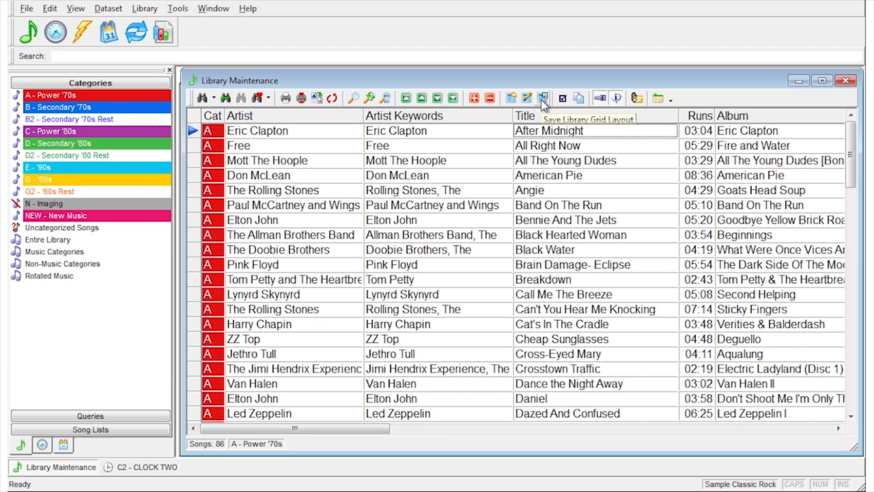
Begin saving the current song grid layout as a grid design
click(544, 98)
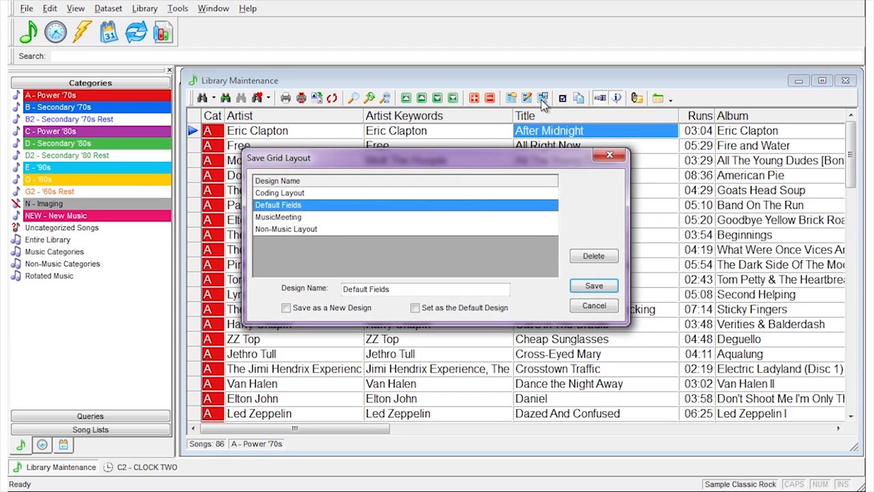